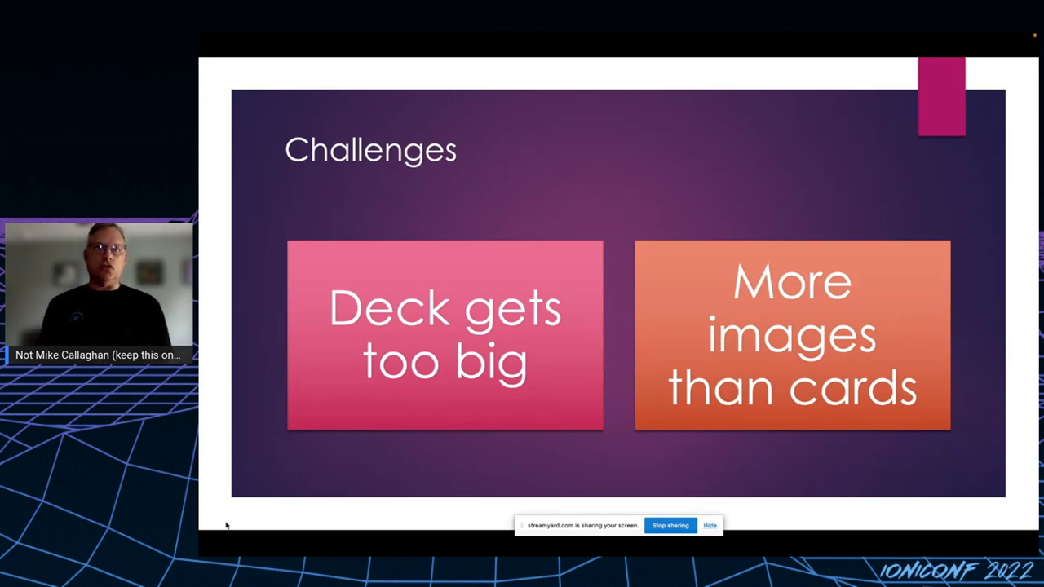
- Advance from the Challenges slide through Game Design to the Technical Design agenda
key("Right")
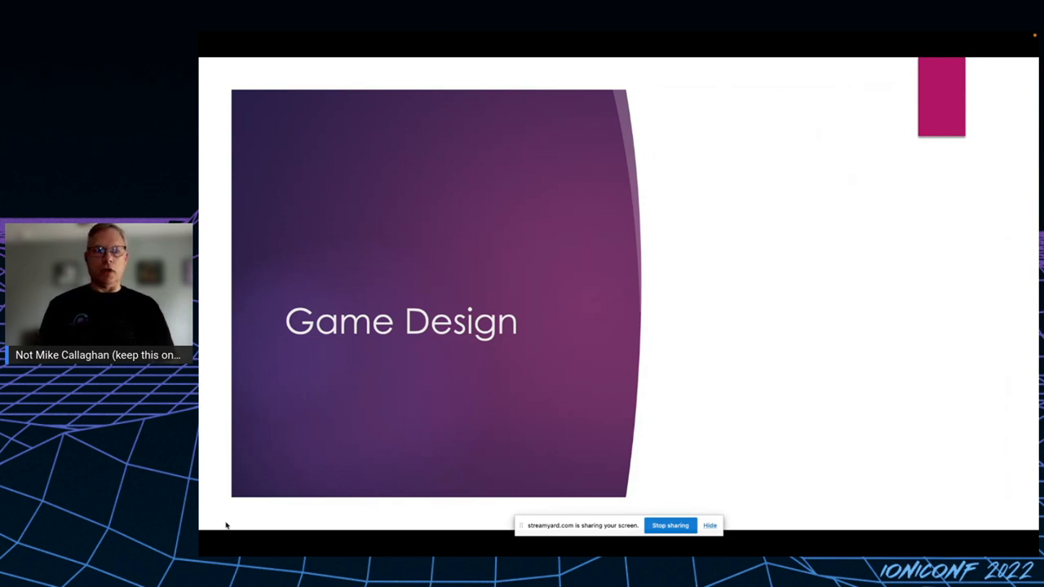
key("Right")
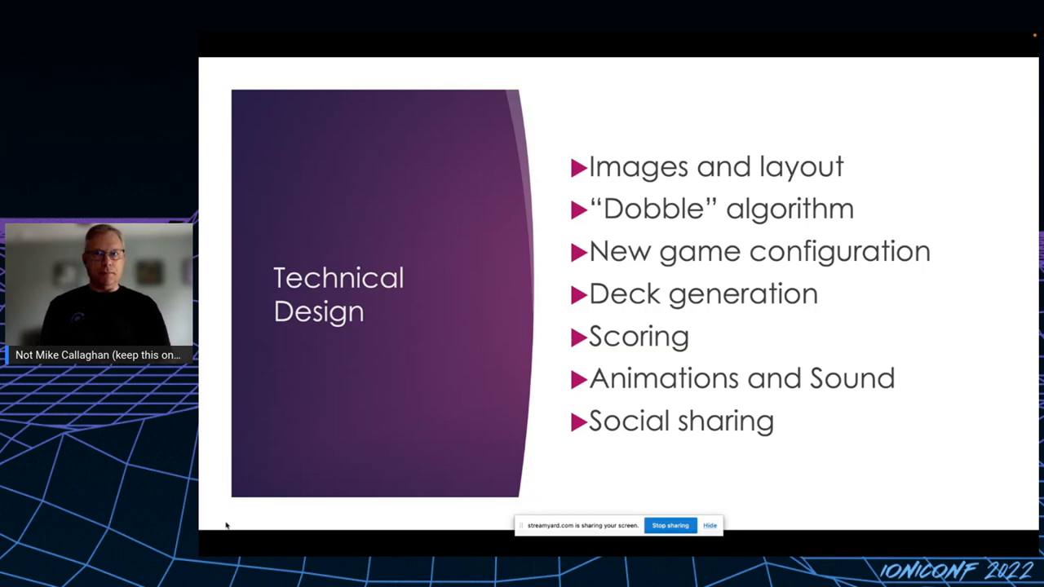
- Show the New Game Configuration slide with the game name and difficulty options
key("right")
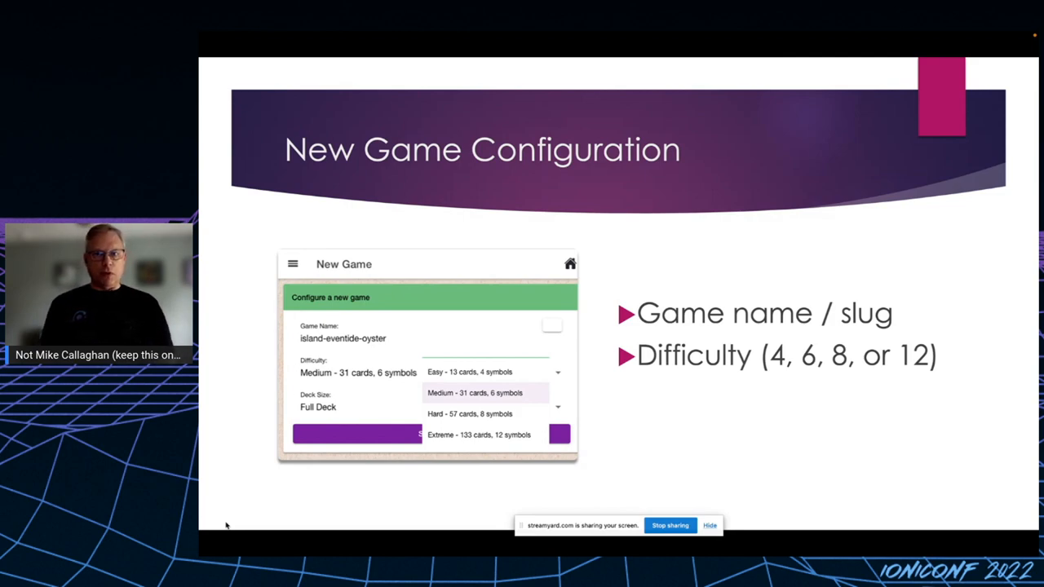
- Reveal the Deck Size point, then advance to the Deck Generation section slide
left_click(343, 407)
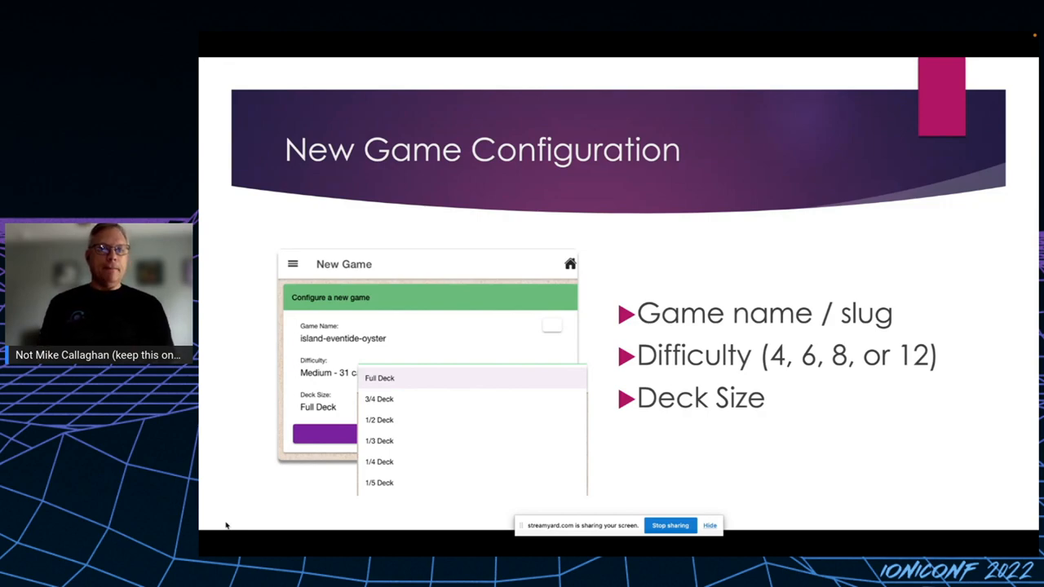
left_click(379, 378)
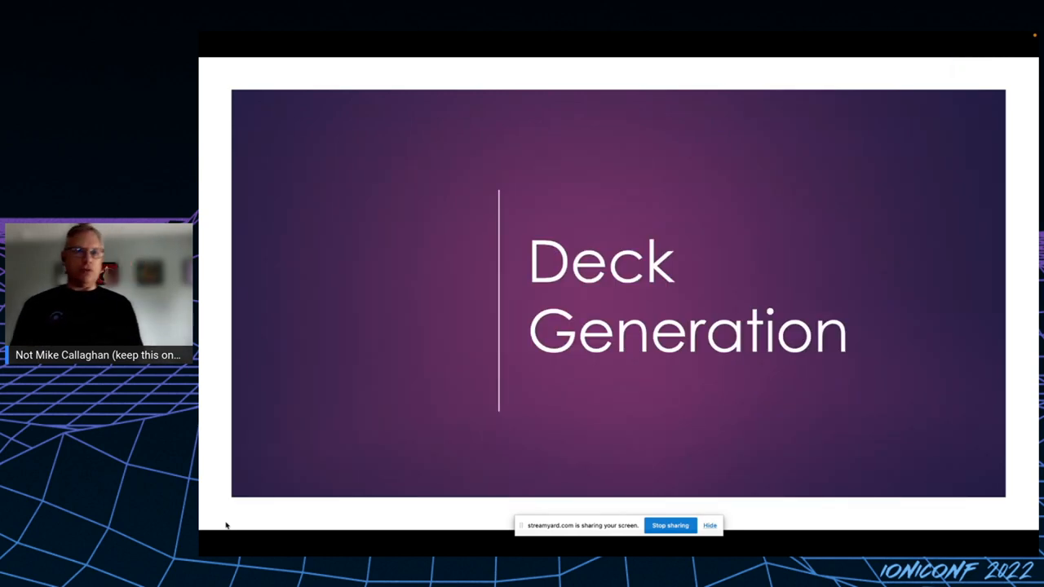
- Show the slide asking 'What if I didn't have to repeat this code in every game?'
key("right")
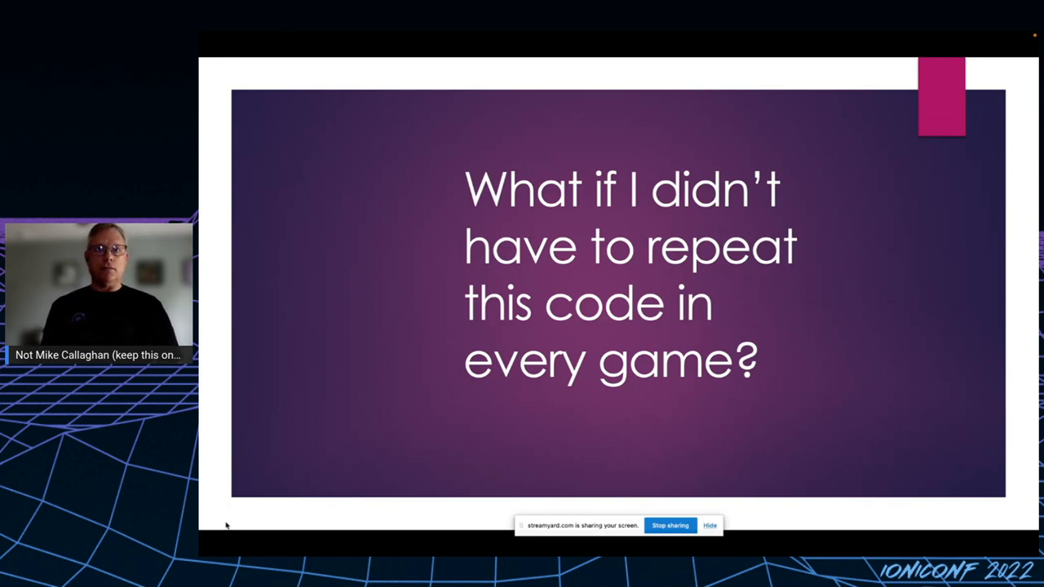
- Show the DeckResolver diagram linking the New Game page to Solitaire, Double Down and Stacker
key("right")
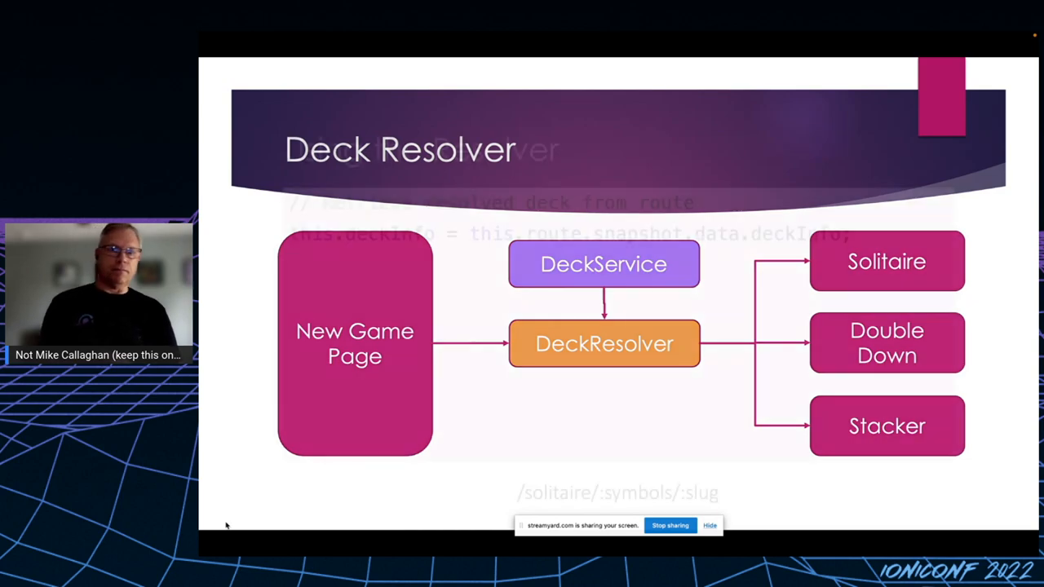
key("Right")
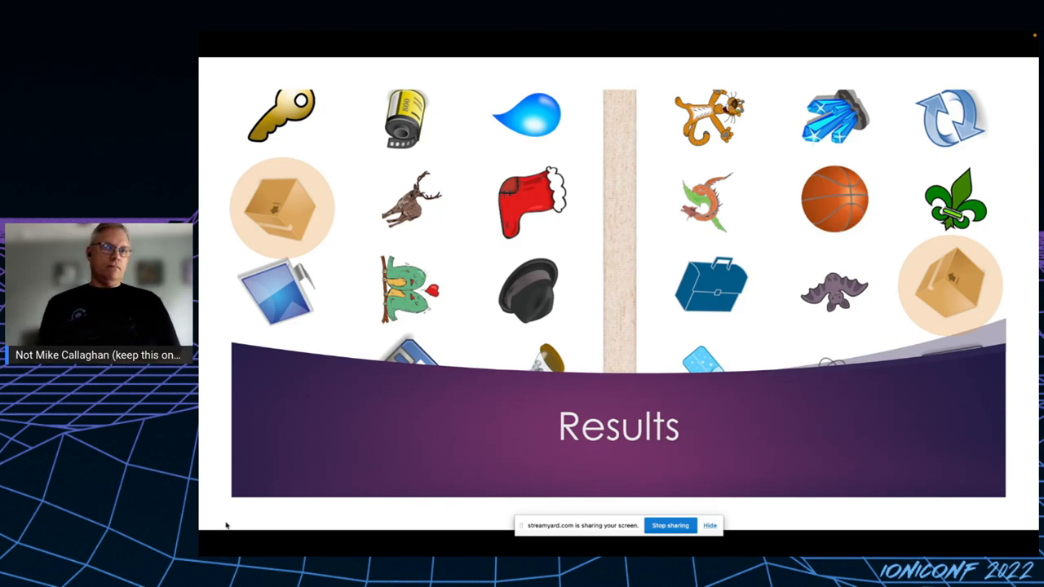
key("Right")
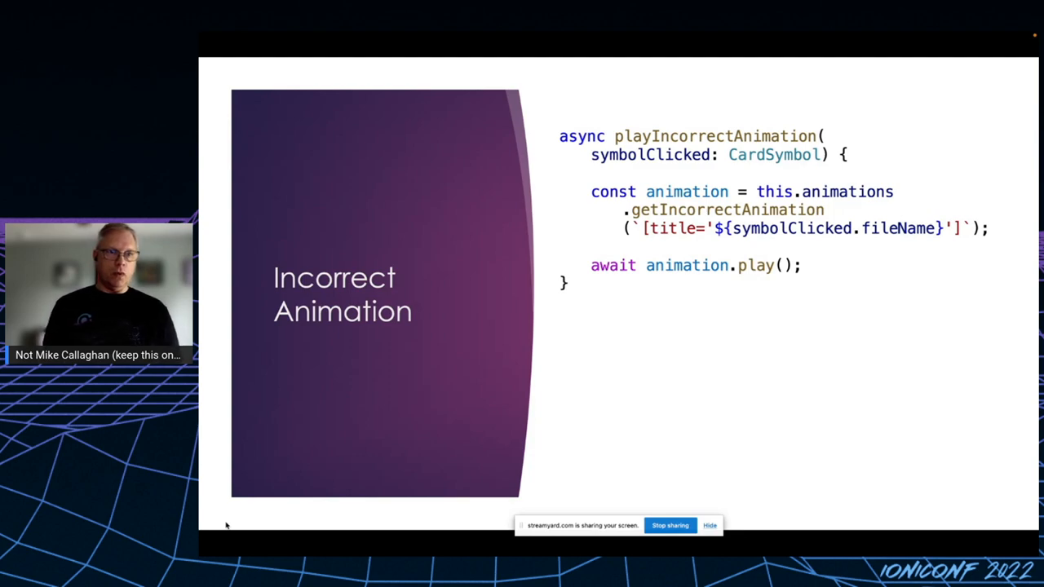
key("Right")
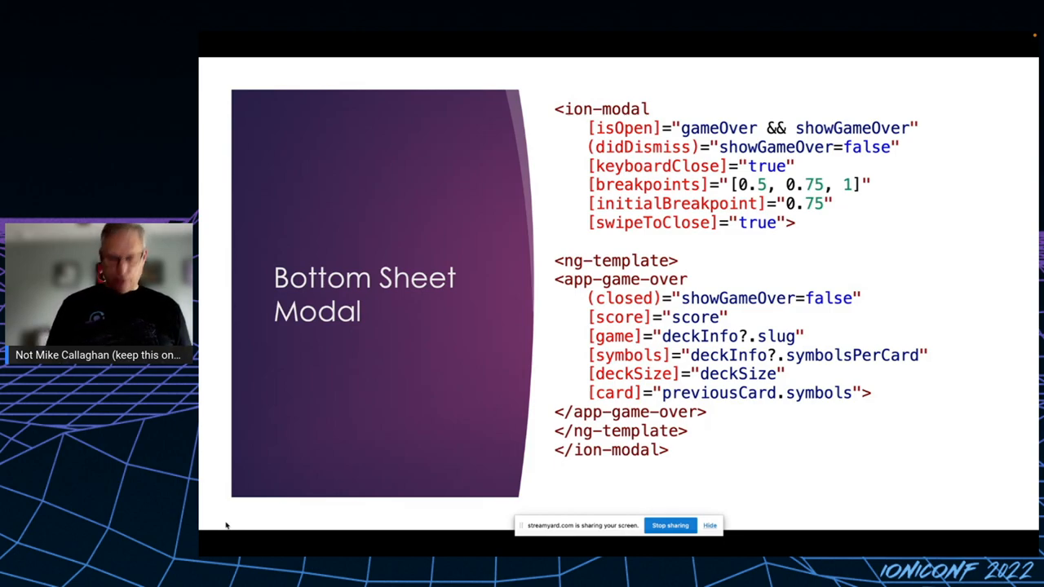
- Advance the slideshow past the Bottom Sheet Modal slide to the Progressive Web Application slide
key("right")
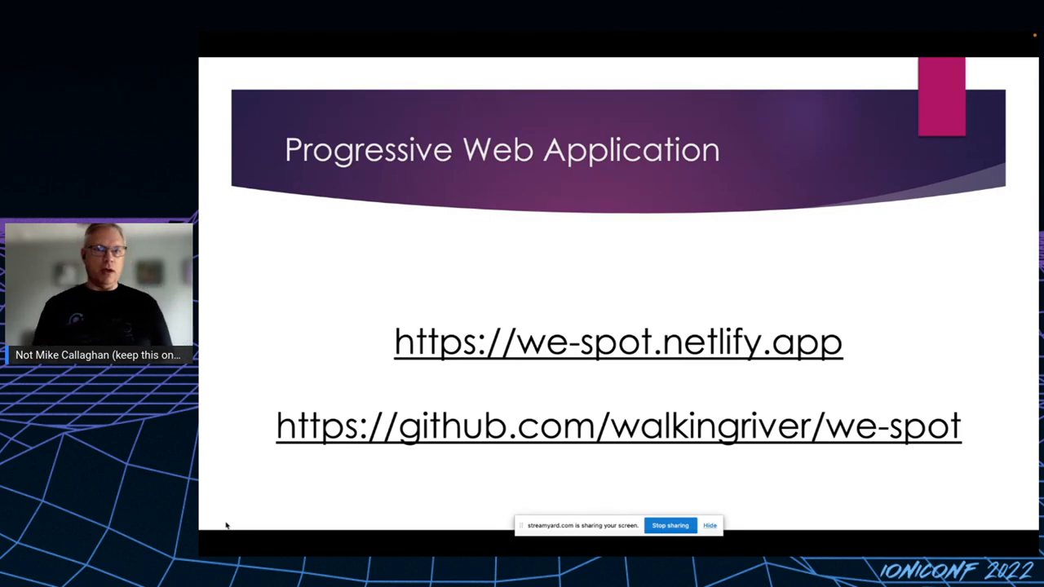
- Advance from the Progressive Web Application slide to the Free Book Angular PWA slide
key("right")
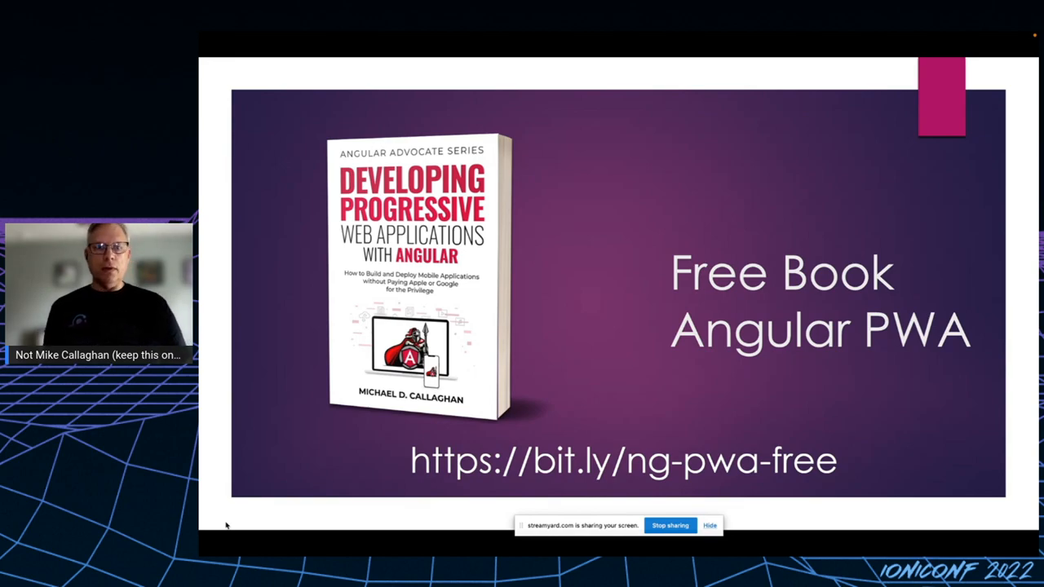
- Advance from the Free Book slide to the For More Information contact slide
key("Right")
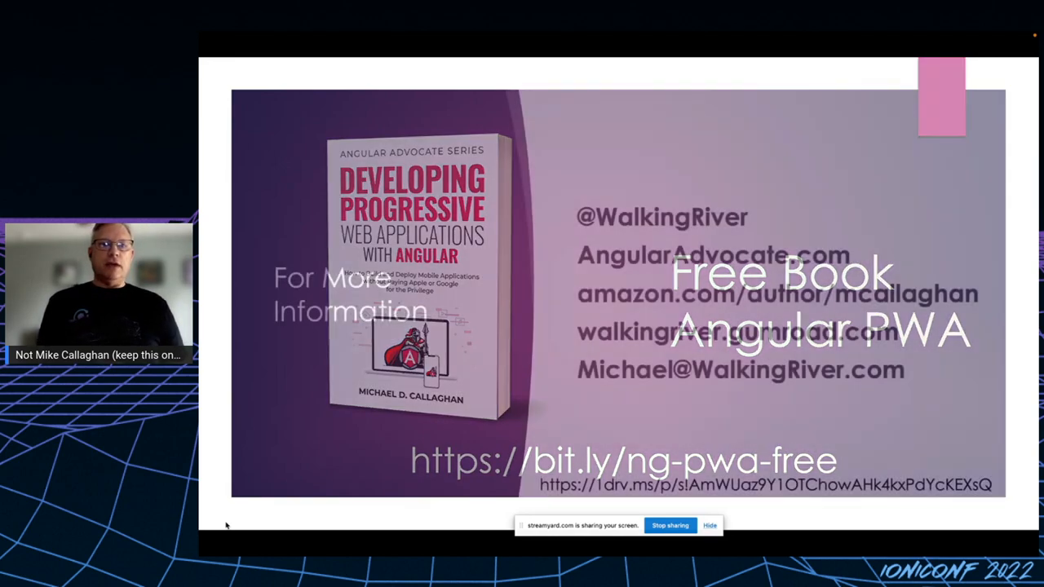